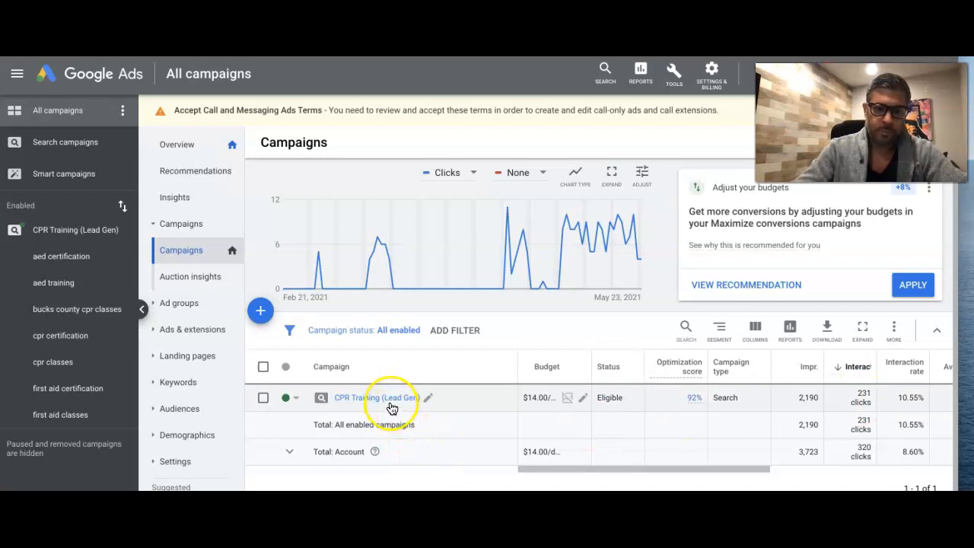
# - Open the CPR Training (Lead Gen) campaign and show its Search Keywords list
pyautogui.click(375, 398)
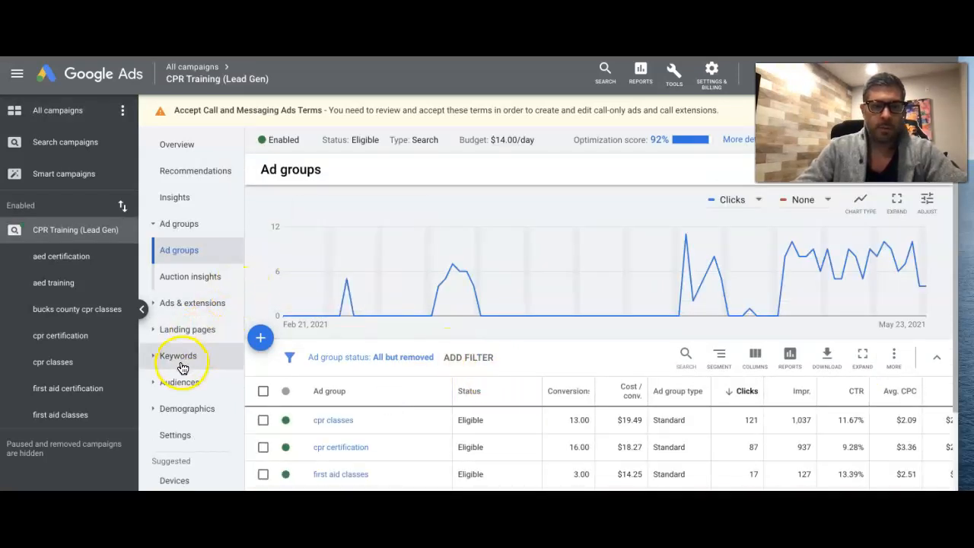
pyautogui.click(178, 356)
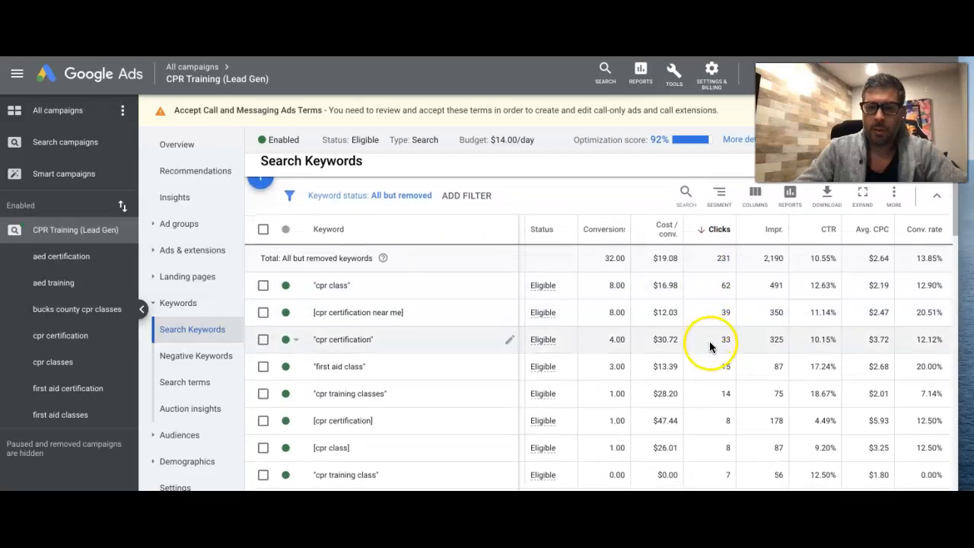
# - Select the non-converting keywords "cpr training class" and "cpr classes near me" for pausing
pyautogui.scroll(-3)
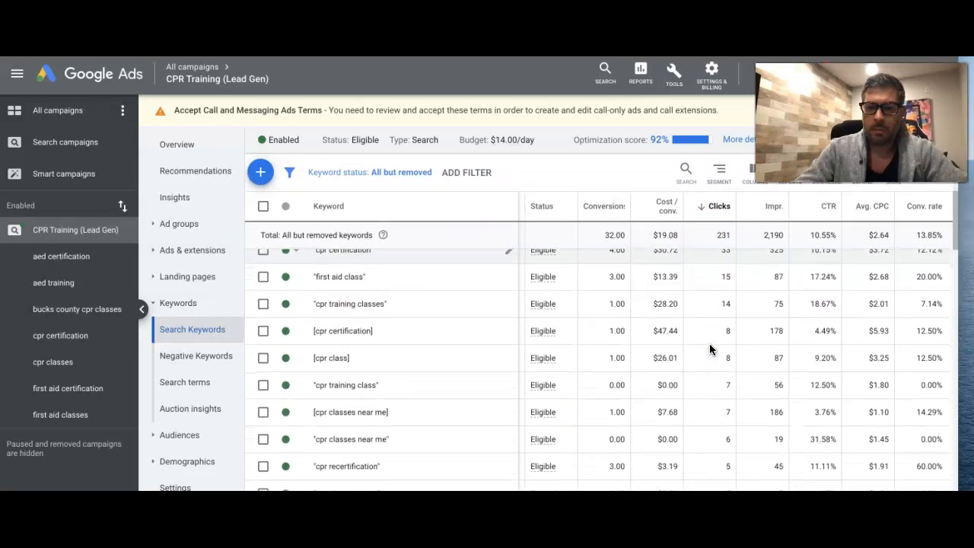
pyautogui.scroll(-3)
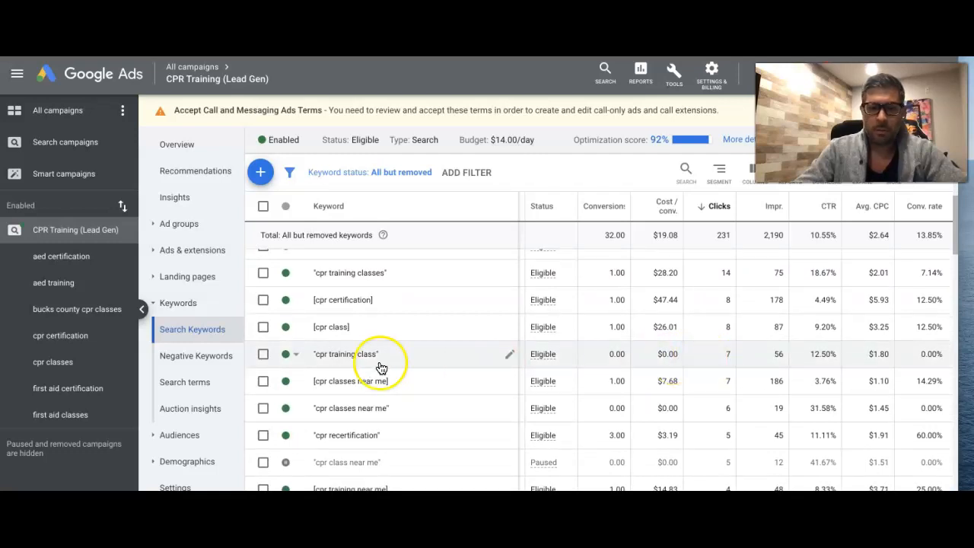
pyautogui.click(262, 353)
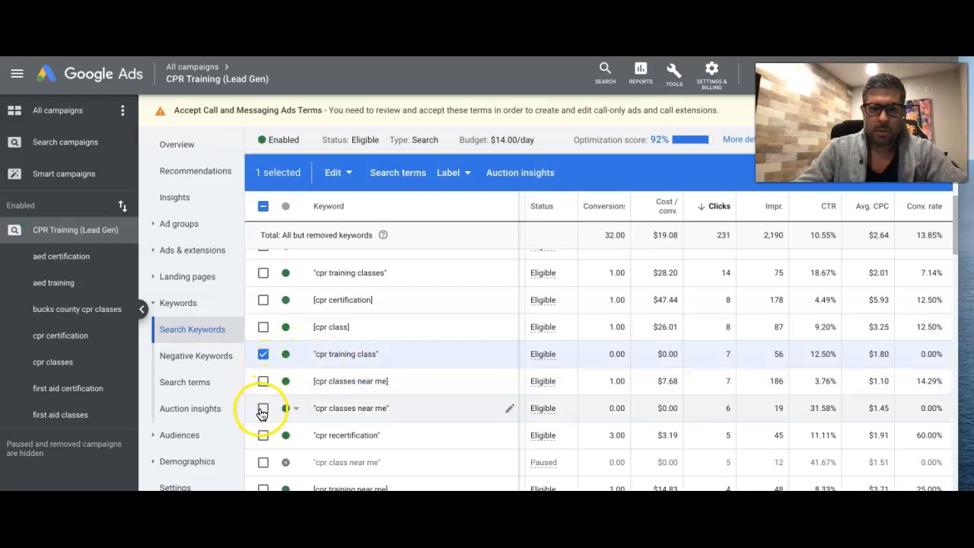
pyautogui.click(262, 408)
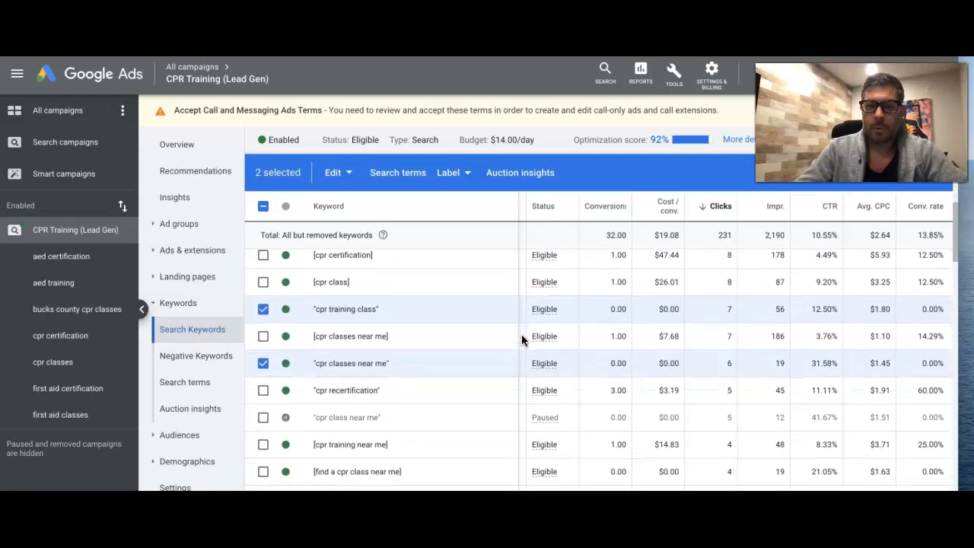
pyautogui.scroll(-3)
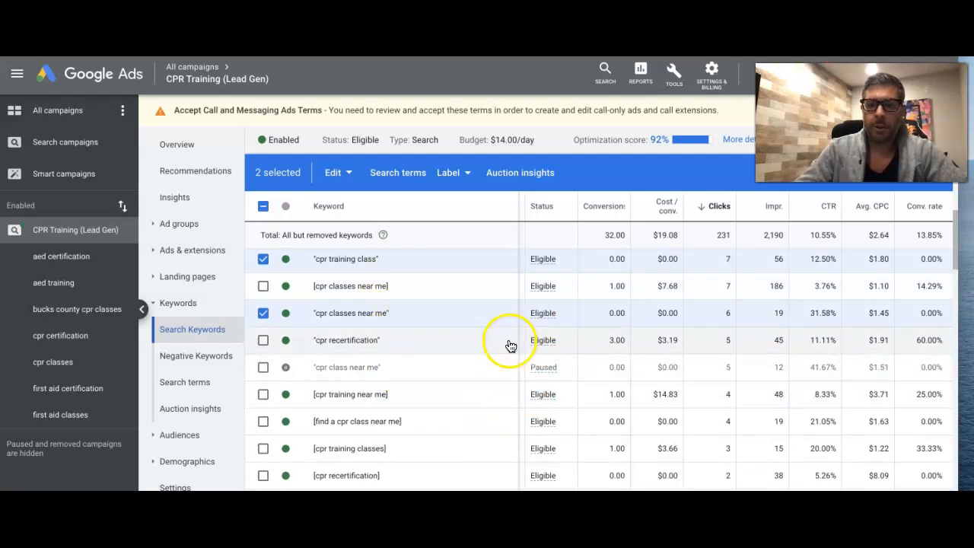
pyautogui.moveTo(853, 329)
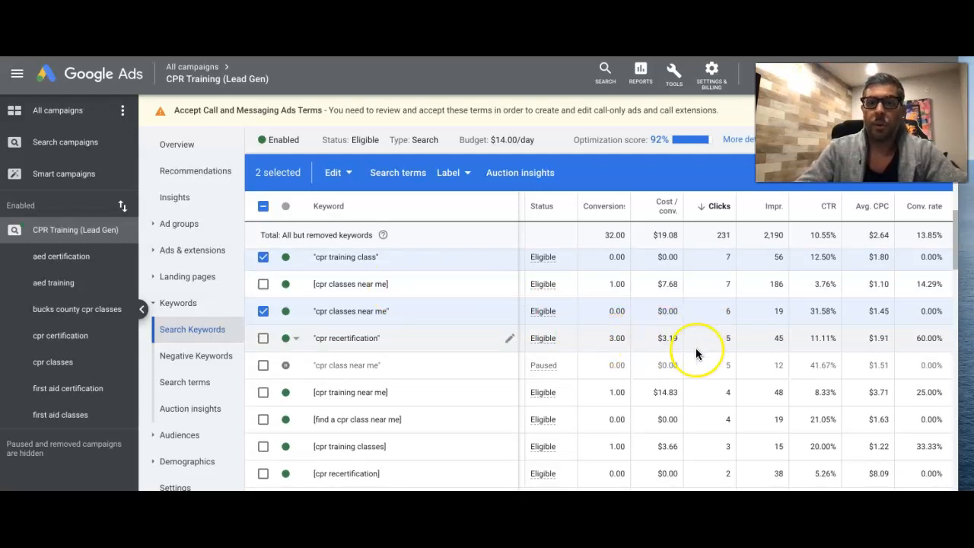
pyautogui.moveTo(445, 344)
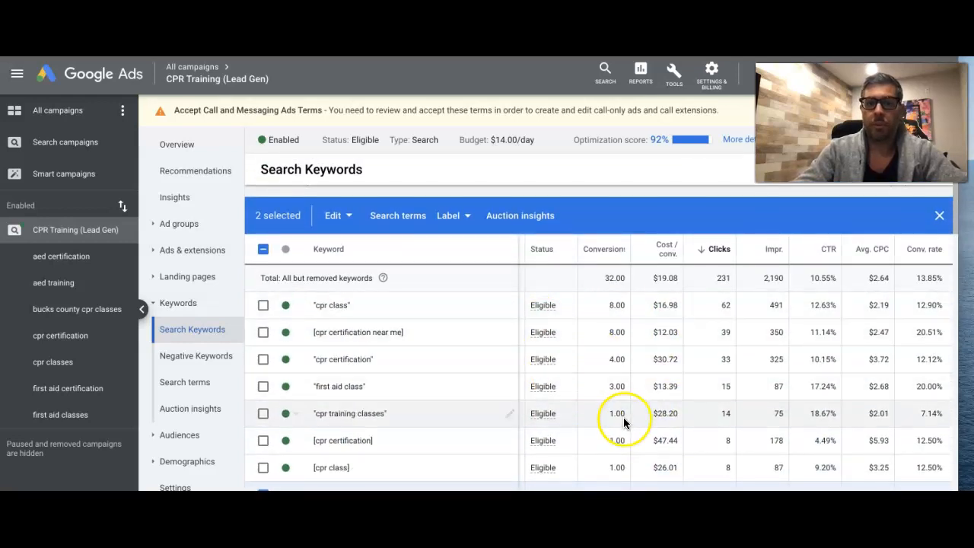
pyautogui.scroll(-3)
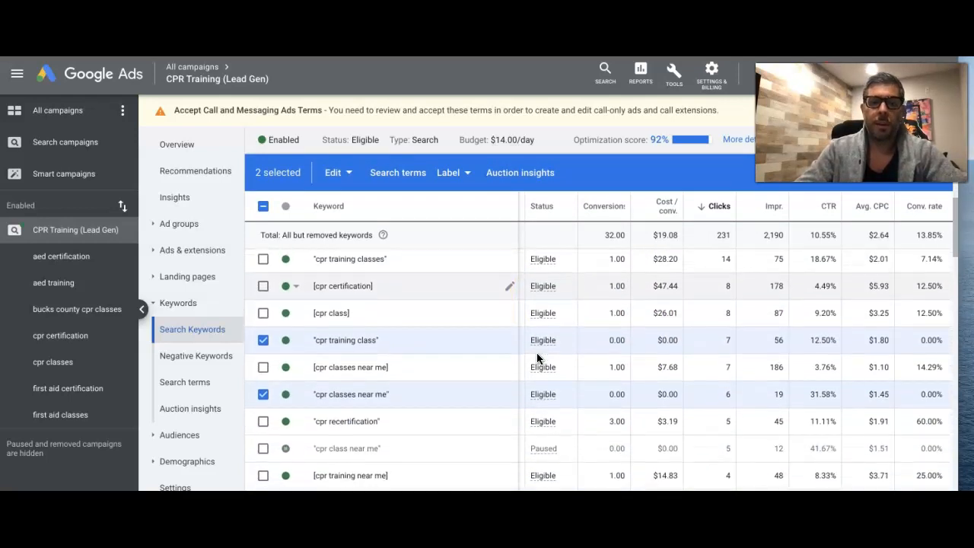
pyautogui.scroll(-3)
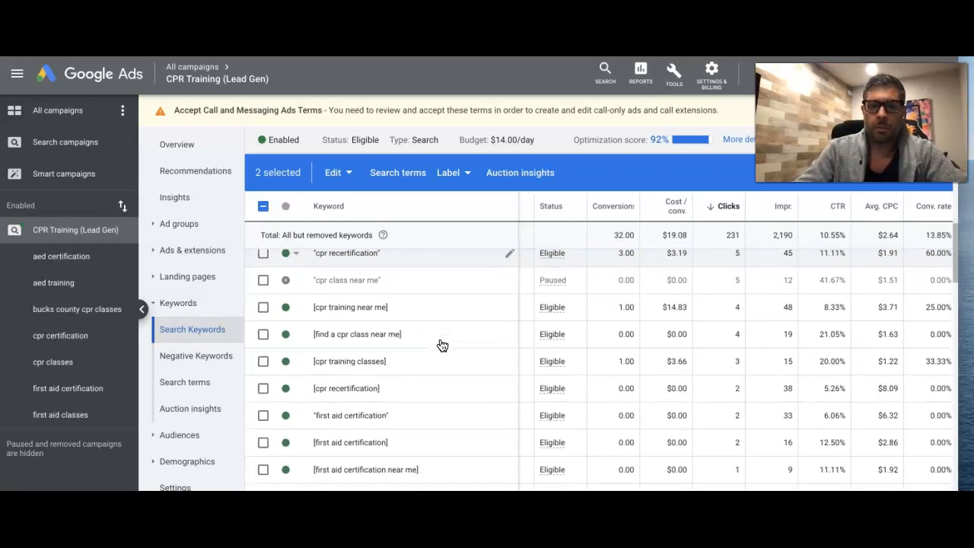
pyautogui.scroll(-3)
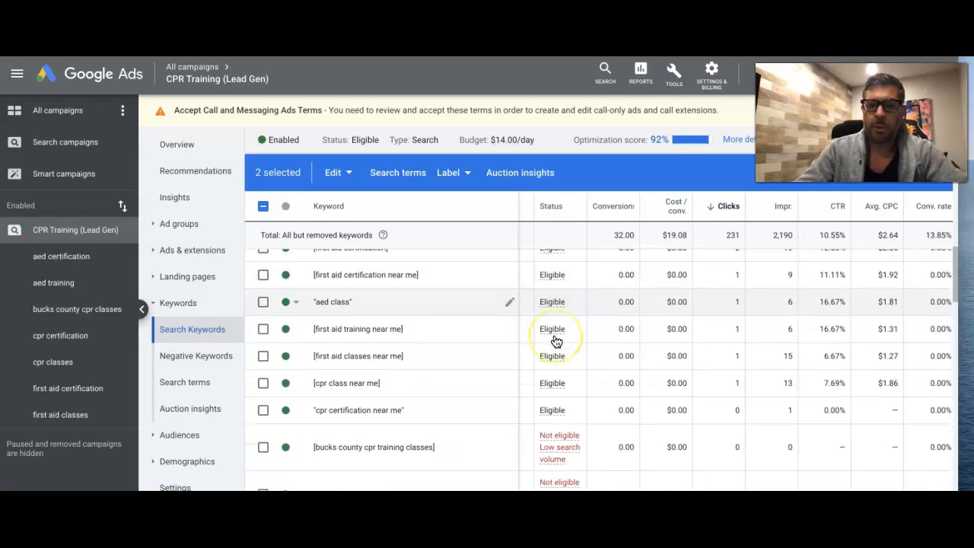
pyautogui.scroll(-3)
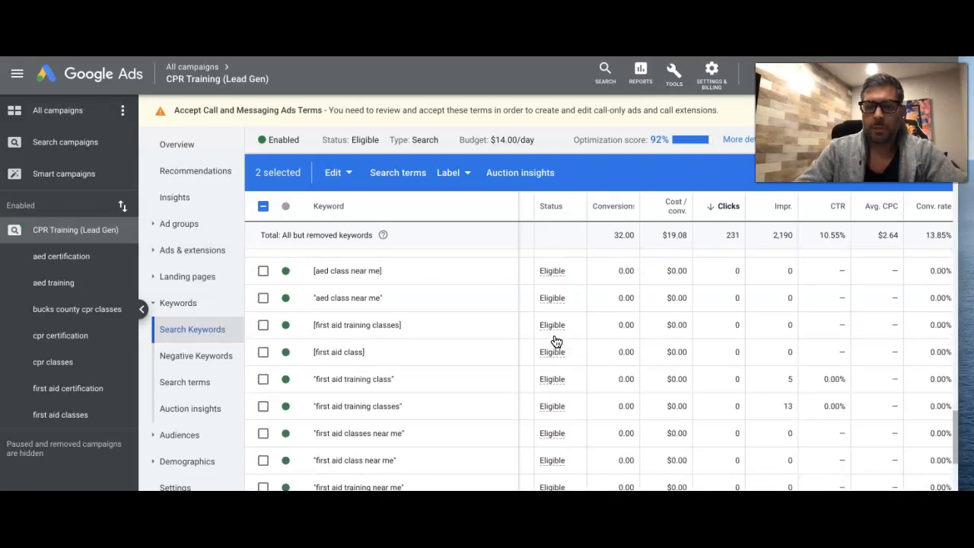
pyautogui.scroll(-3)
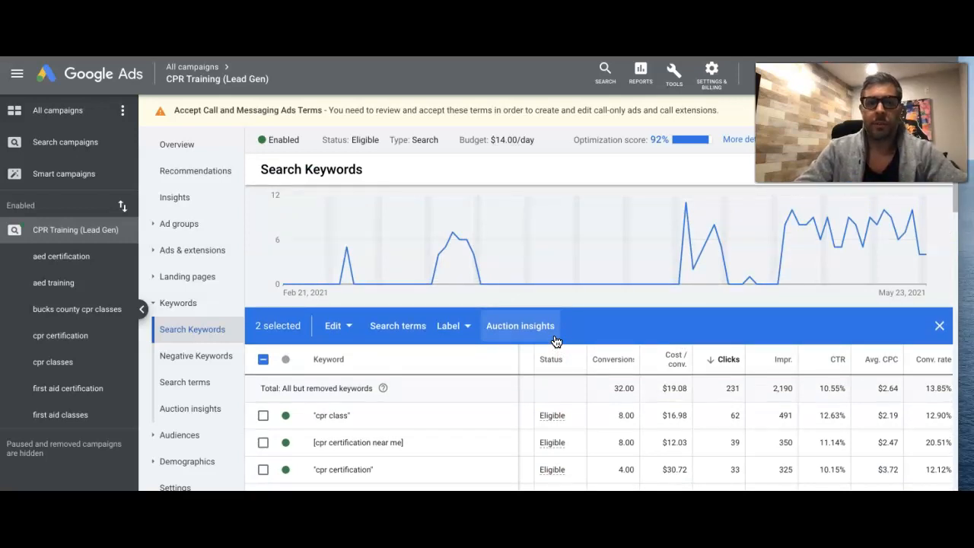
# - Deselect both keywords so none are marked in the keyword list
pyautogui.scroll(-3)
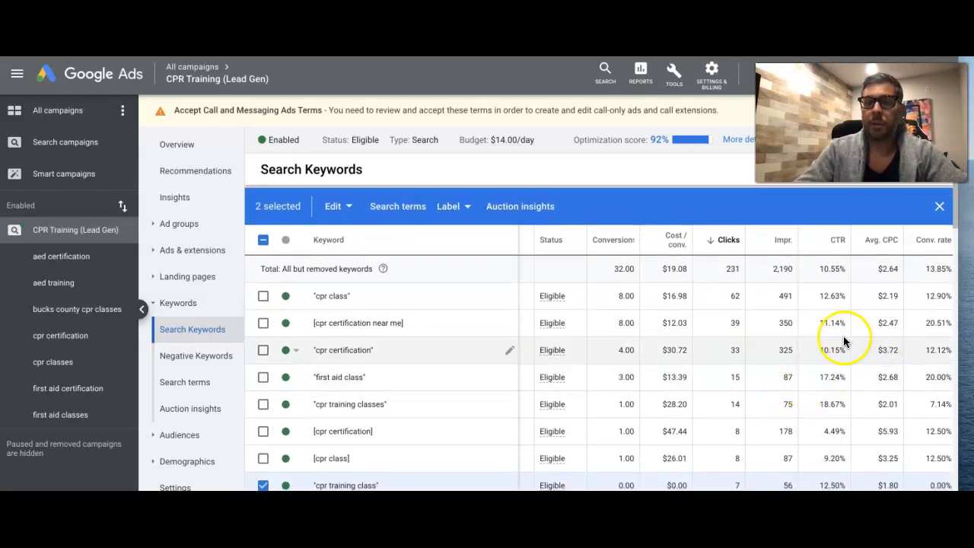
pyautogui.moveTo(640, 359)
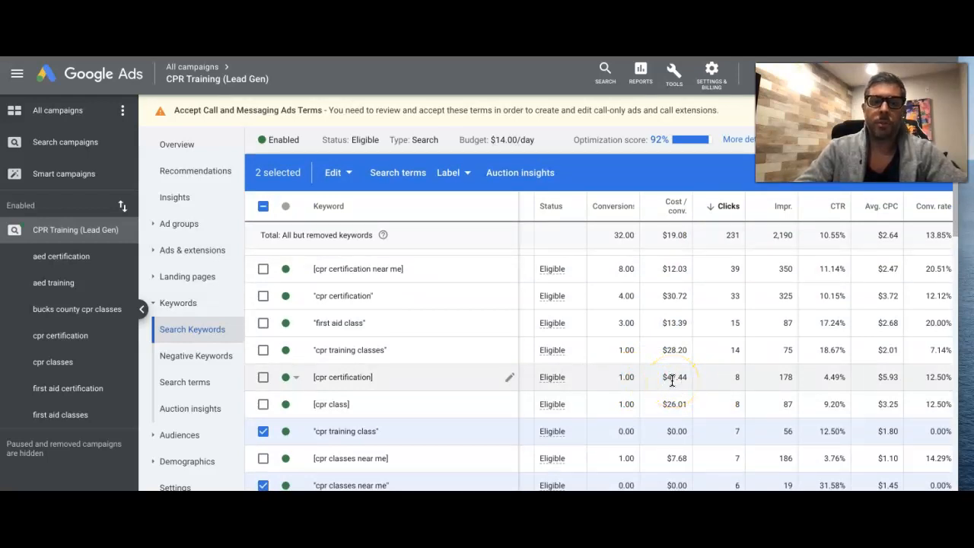
pyautogui.click(261, 431)
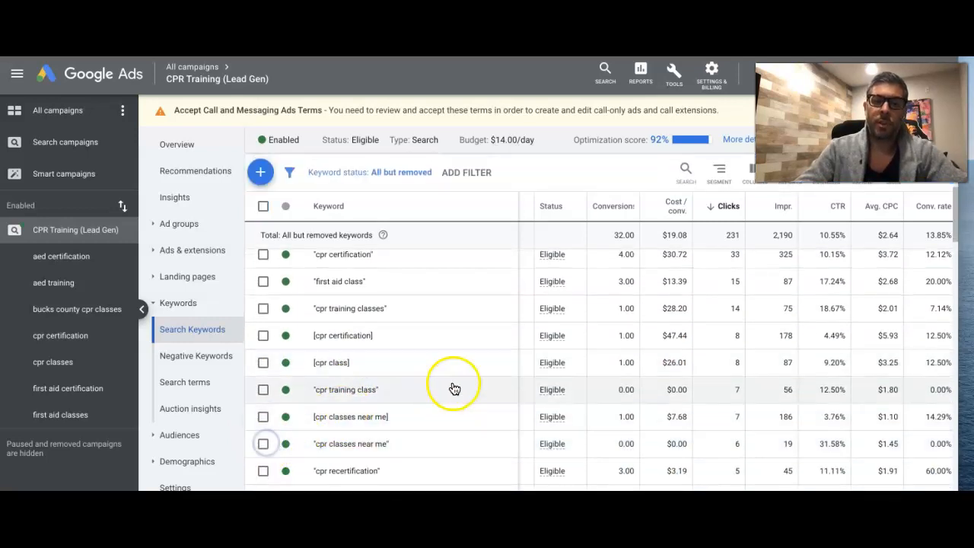
pyautogui.scroll(-3)
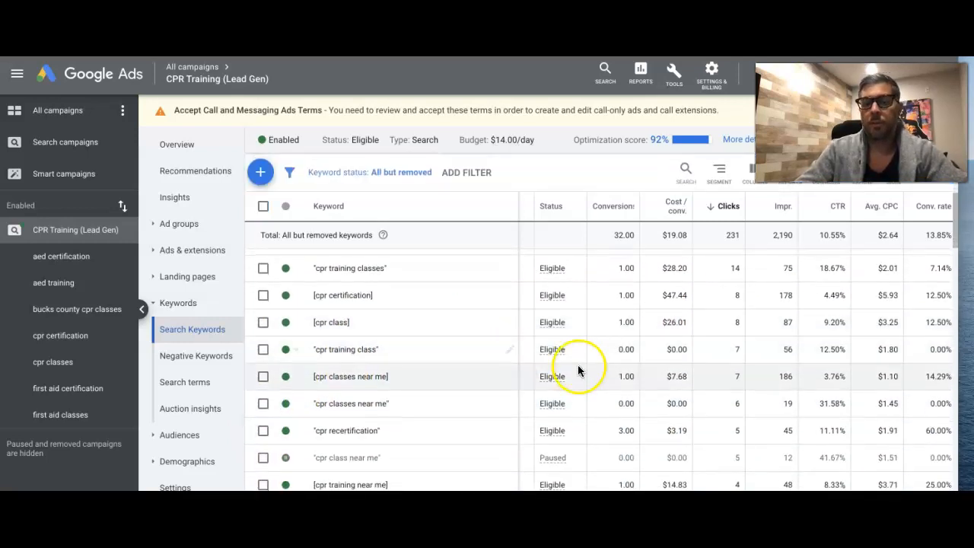